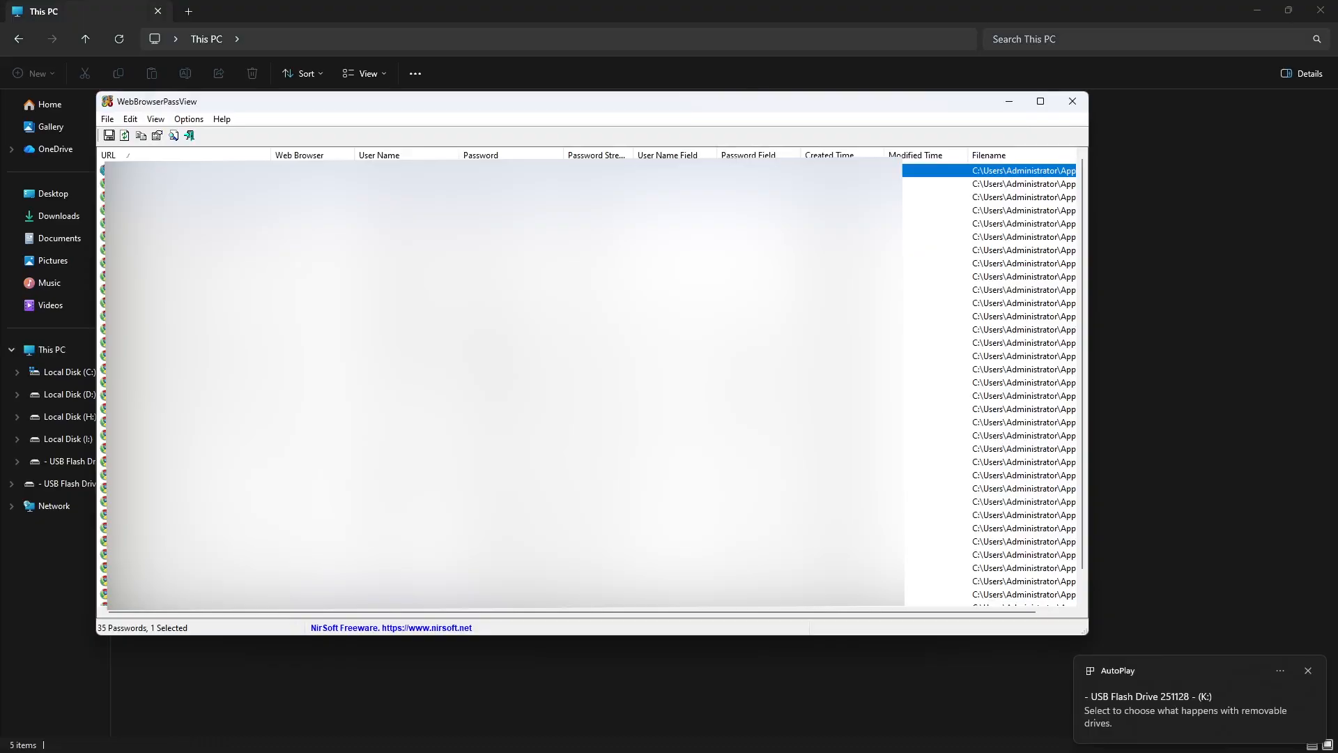
- Select all 35 saved browser password entries with Ctrl+A
{"action": "key", "text": "ctrl+a"}
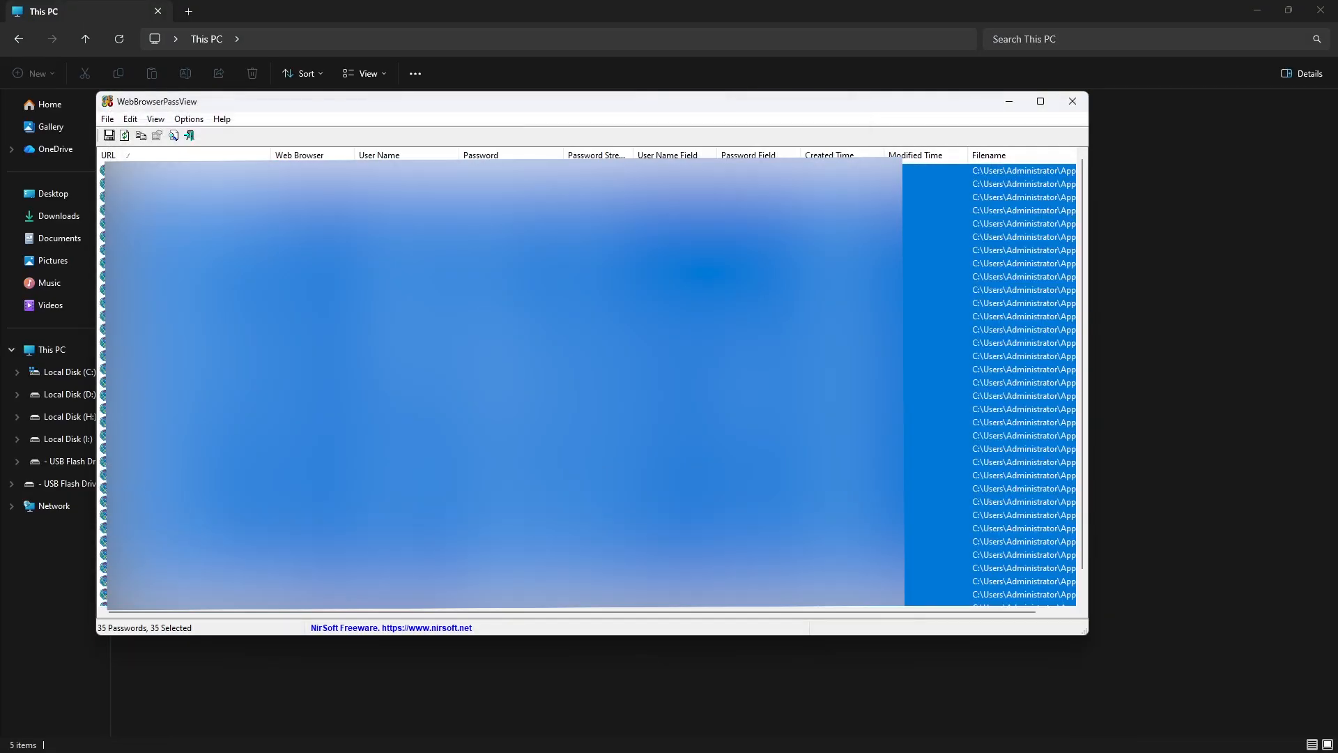